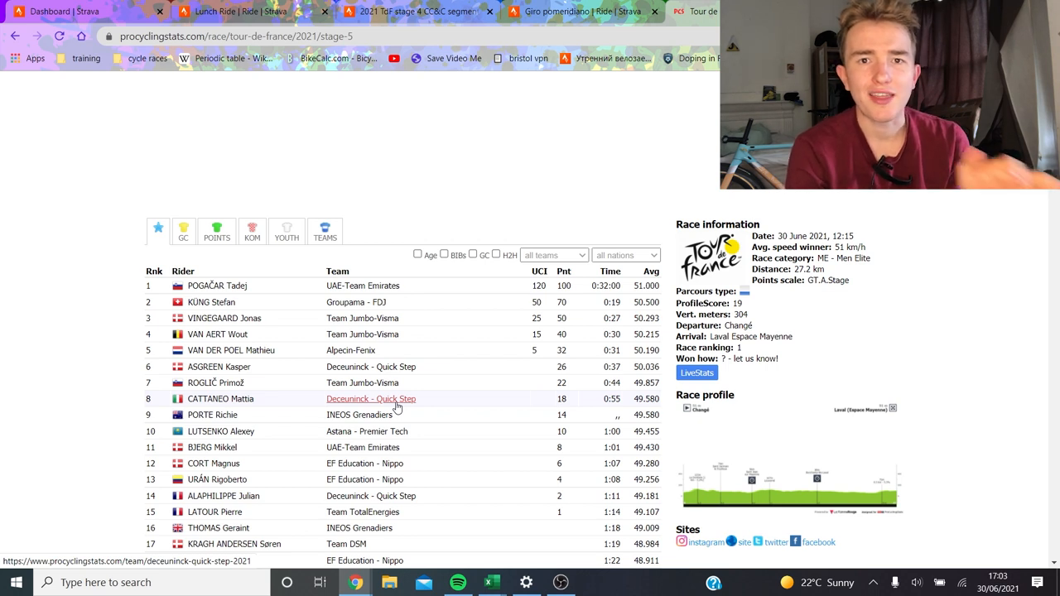
pyautogui.moveTo(468, 406)
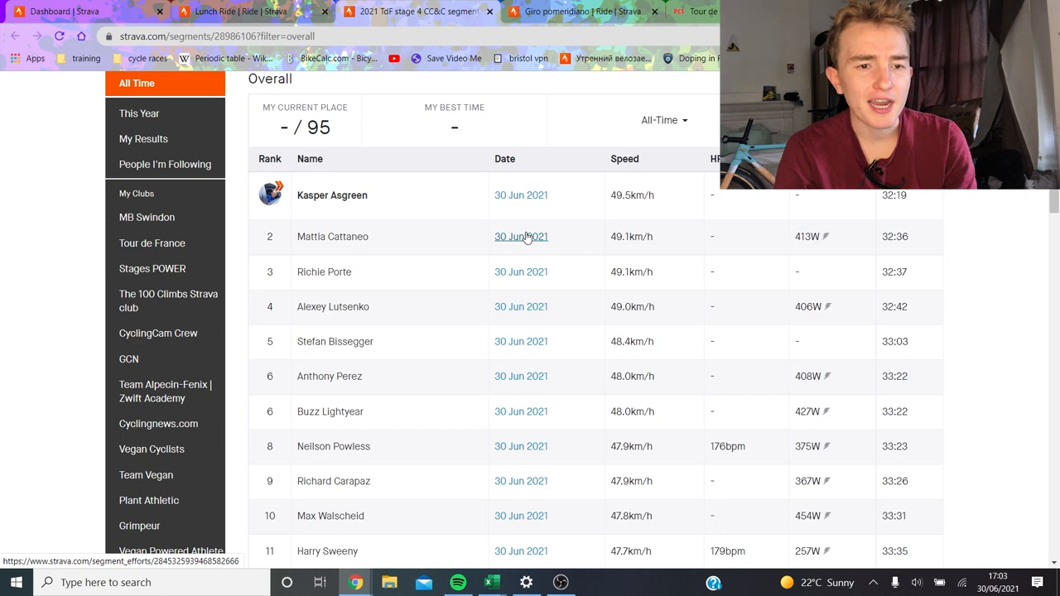
pyautogui.moveTo(646, 256)
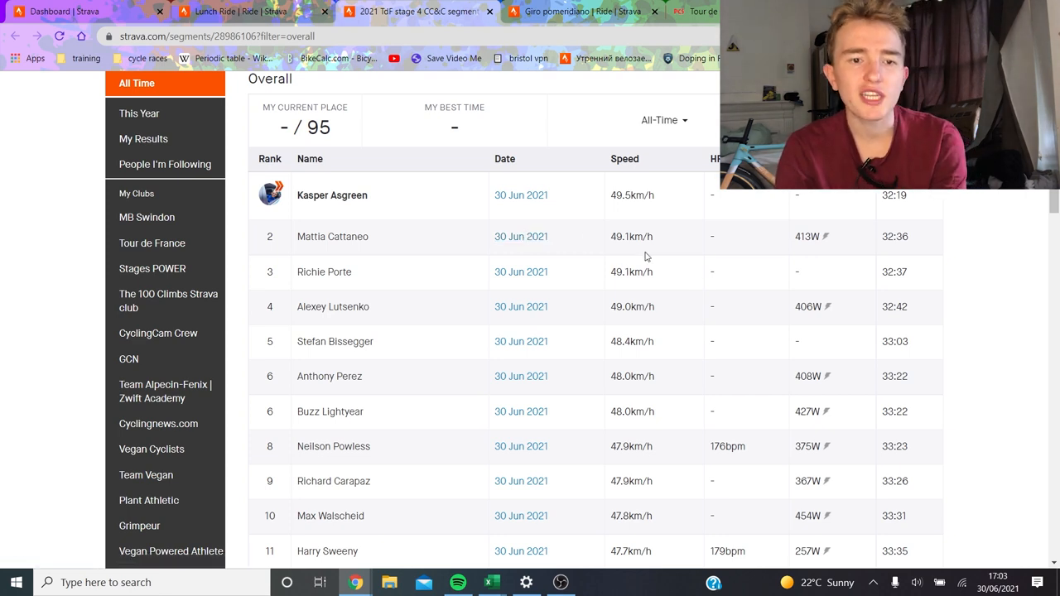
pyautogui.moveTo(683, 274)
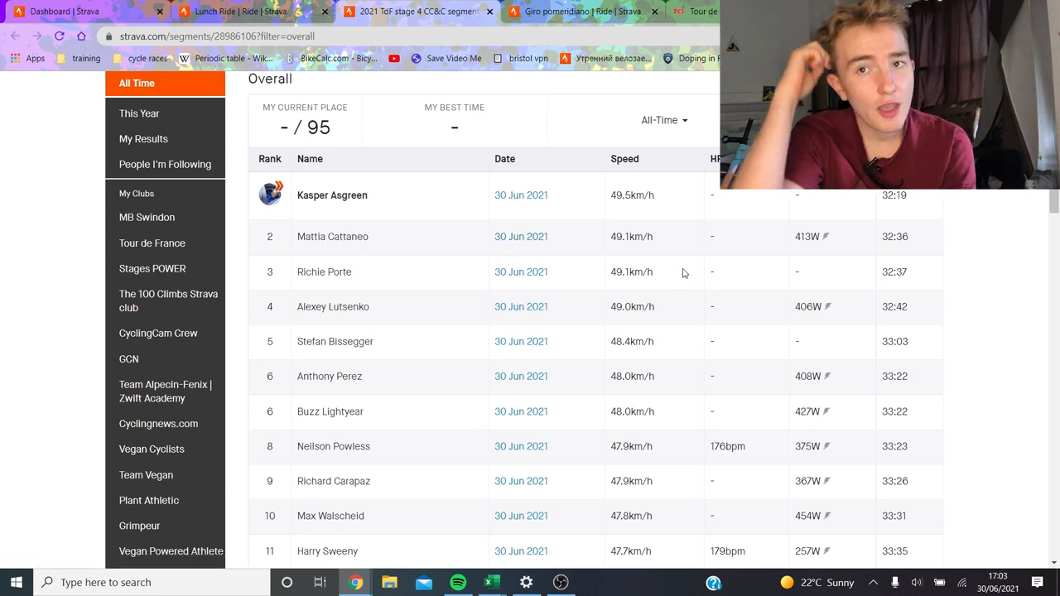
pyautogui.moveTo(649, 260)
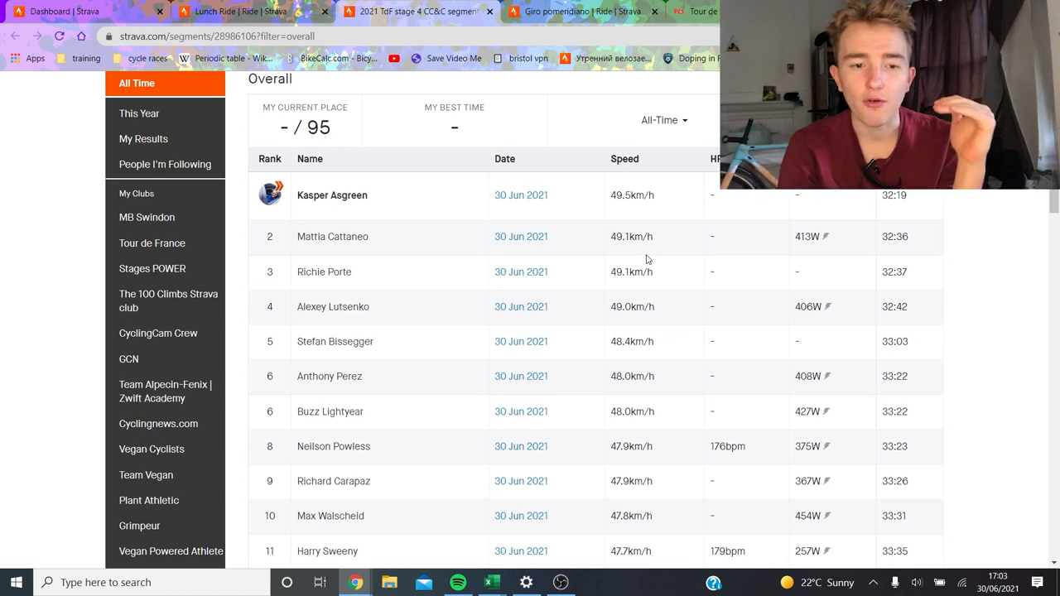
# Browse down and back up the stage time trial segment leaderboard rankings.
pyautogui.scroll(-3)
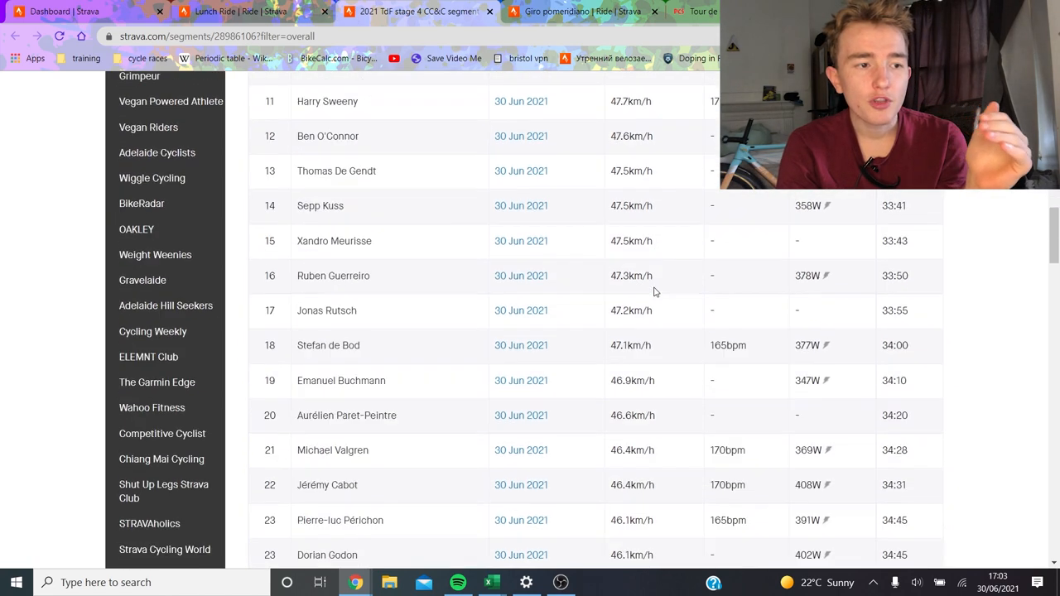
pyautogui.scroll(-3)
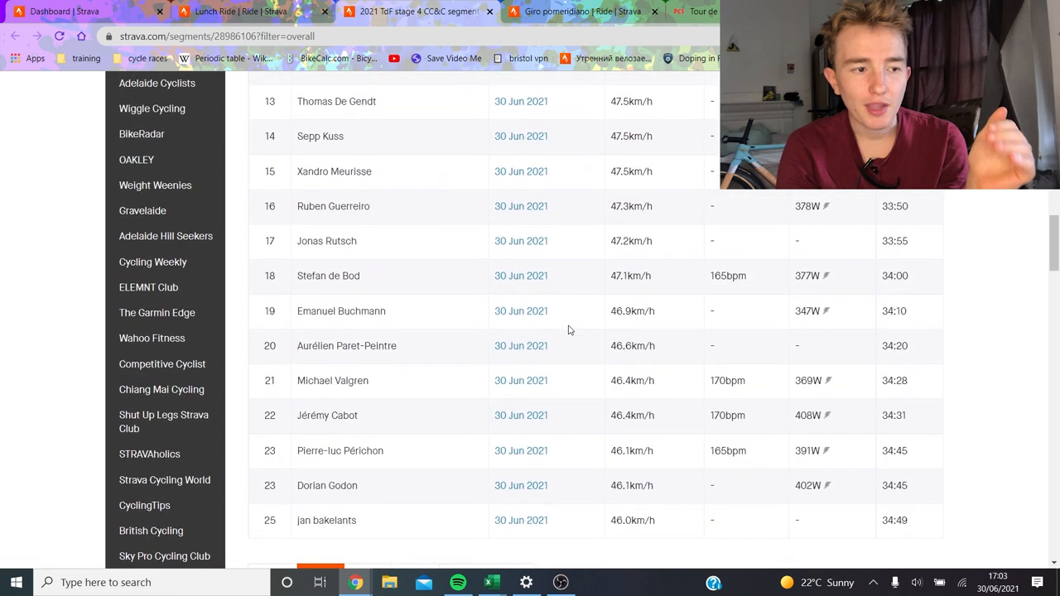
pyautogui.scroll(-3)
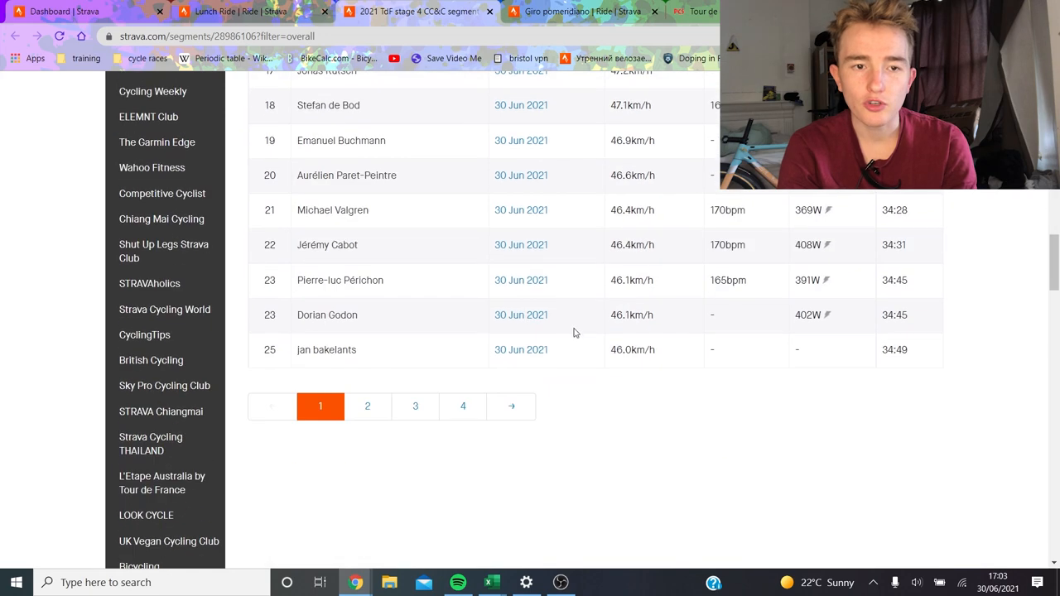
pyautogui.moveTo(663, 326)
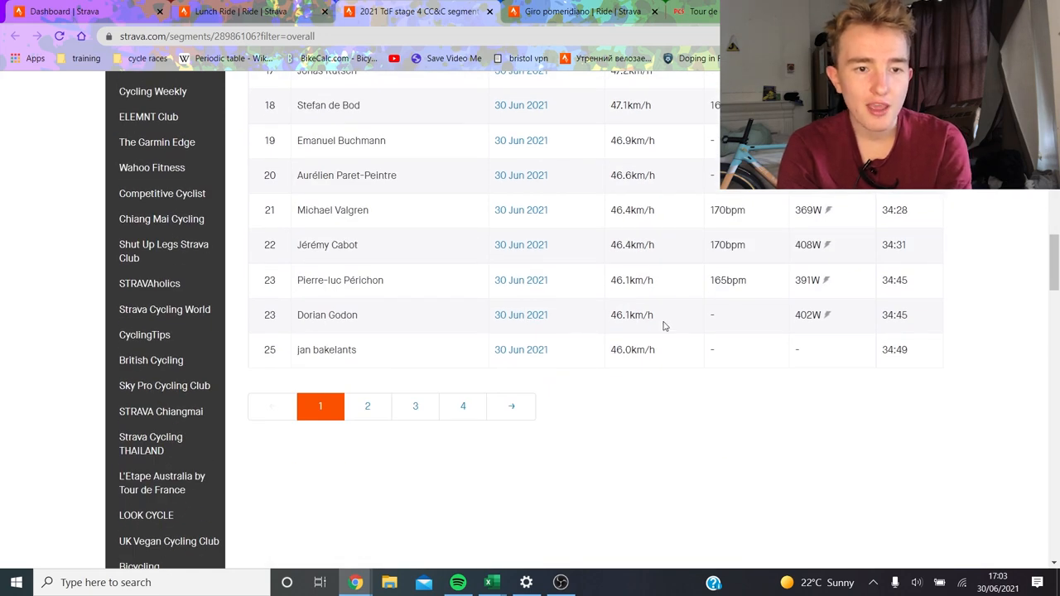
pyautogui.scroll(3)
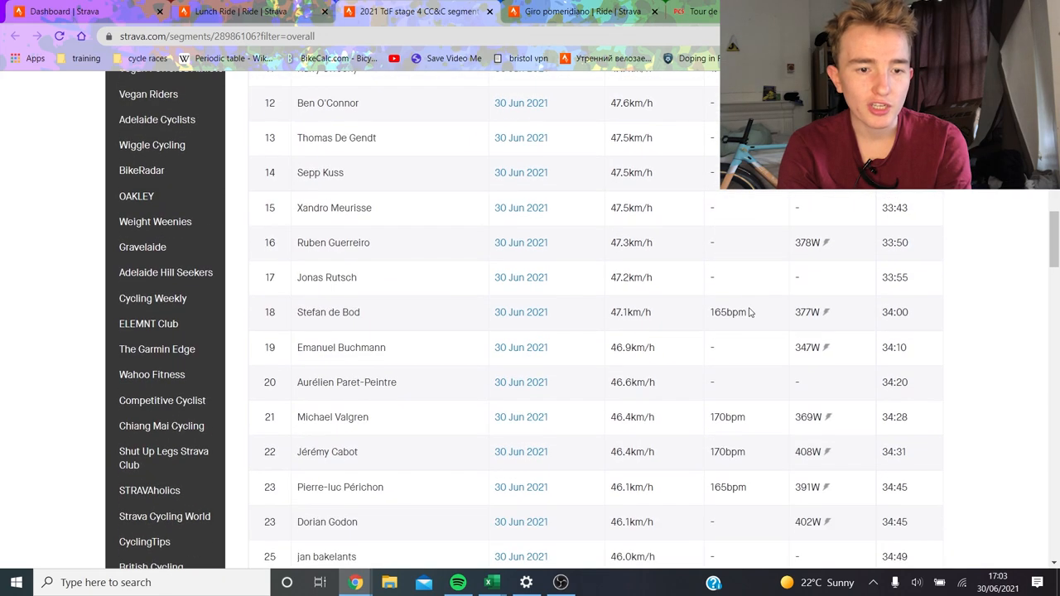
pyautogui.scroll(3)
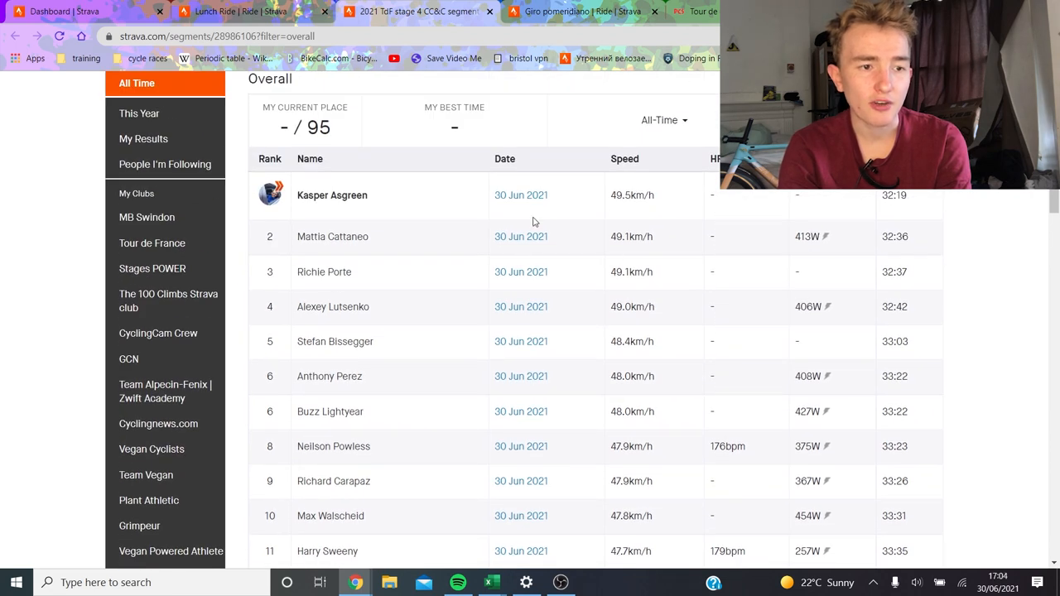
# Open a rider's stage ride from the leaderboard in a new browser tab.
pyautogui.rightClick(521, 236)
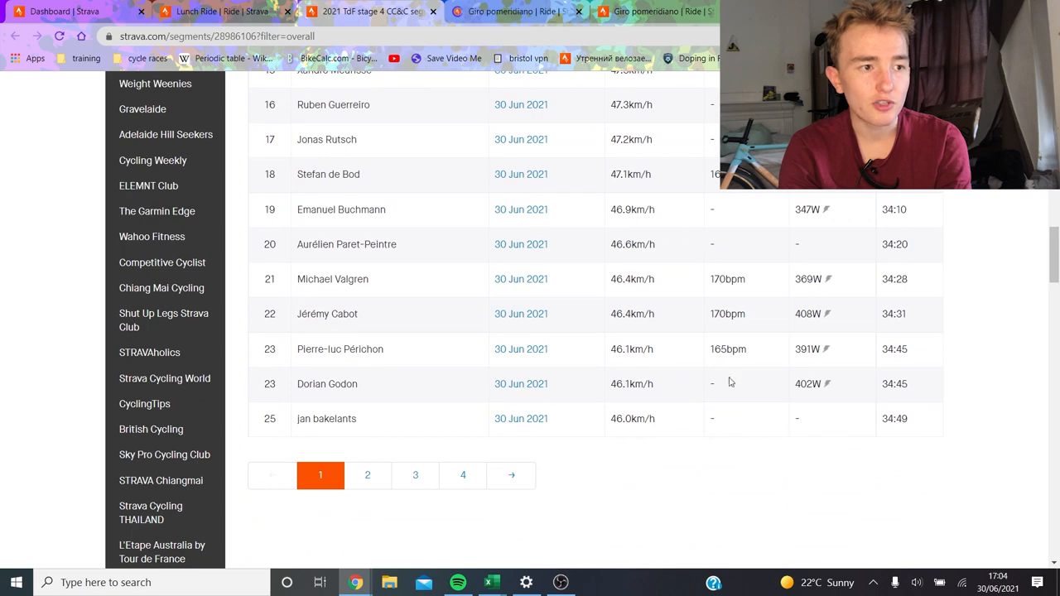
pyautogui.click(367, 475)
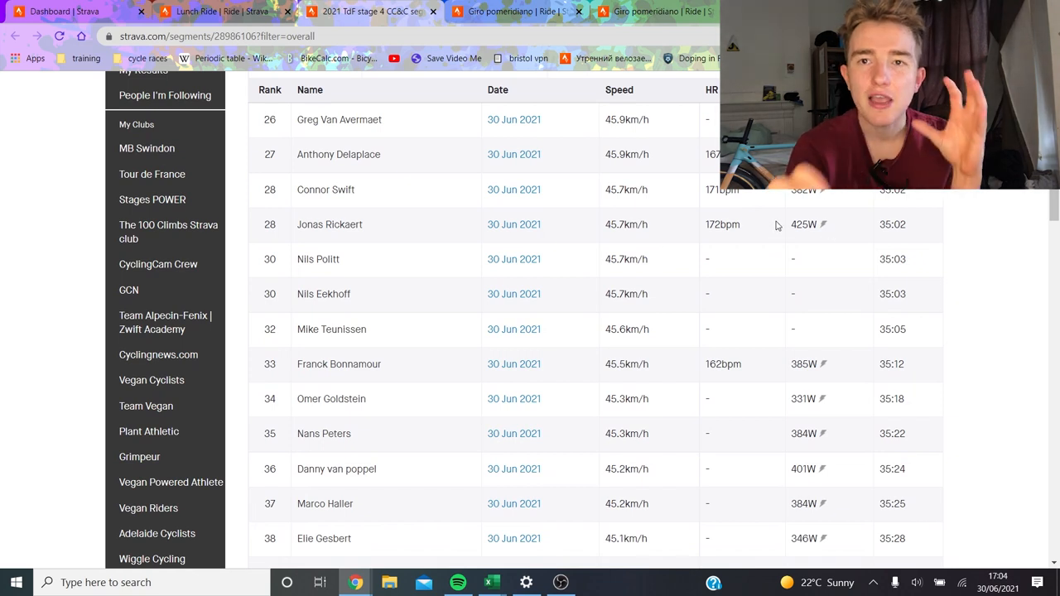
pyautogui.moveTo(501, 322)
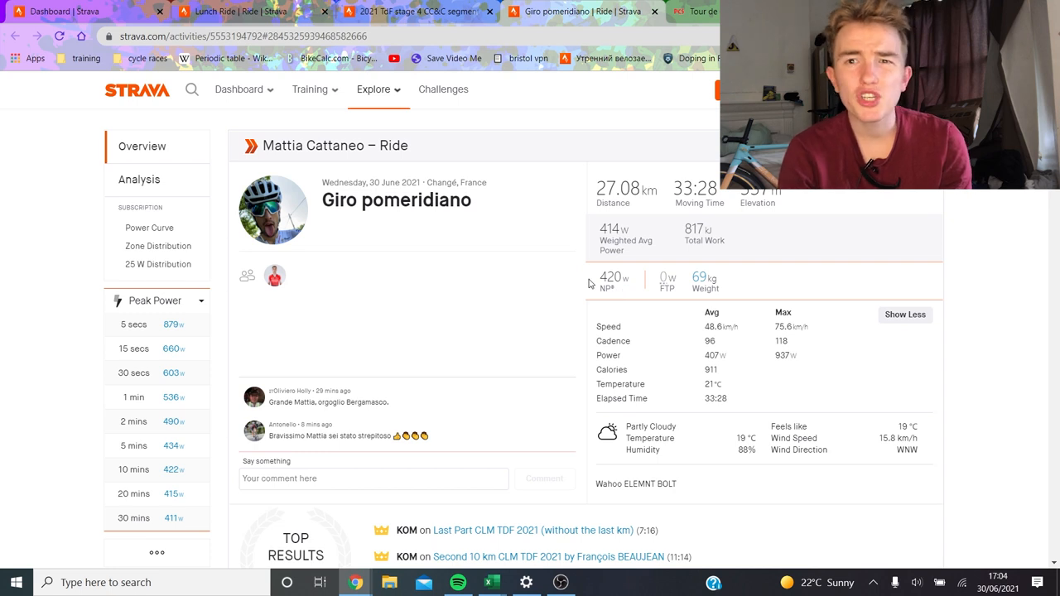
pyautogui.moveTo(728, 224)
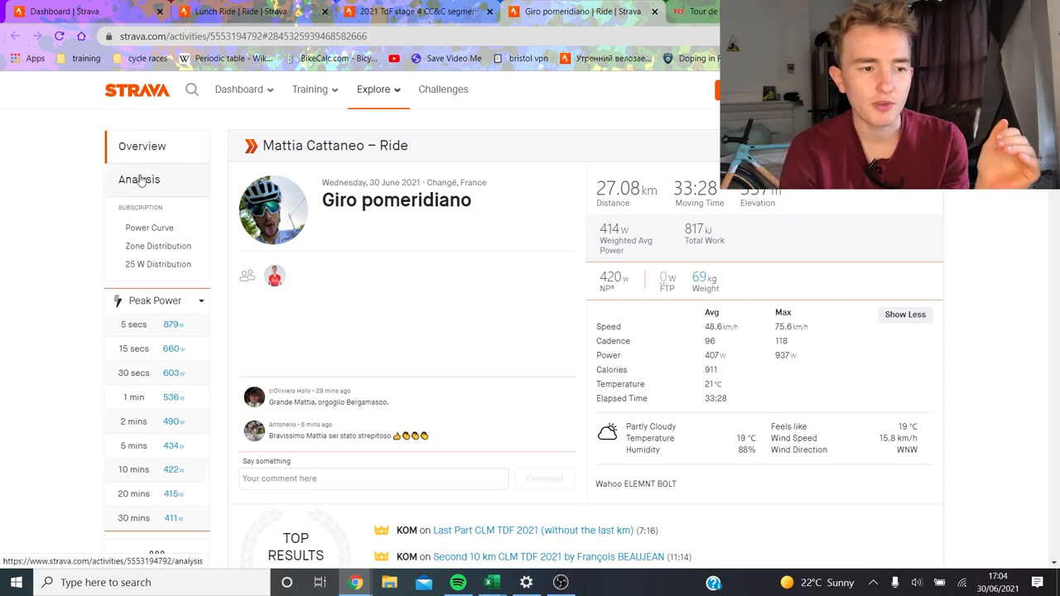
# Show Mattia Cattaneo's ride Analysis view and move down to its charts.
pyautogui.click(139, 180)
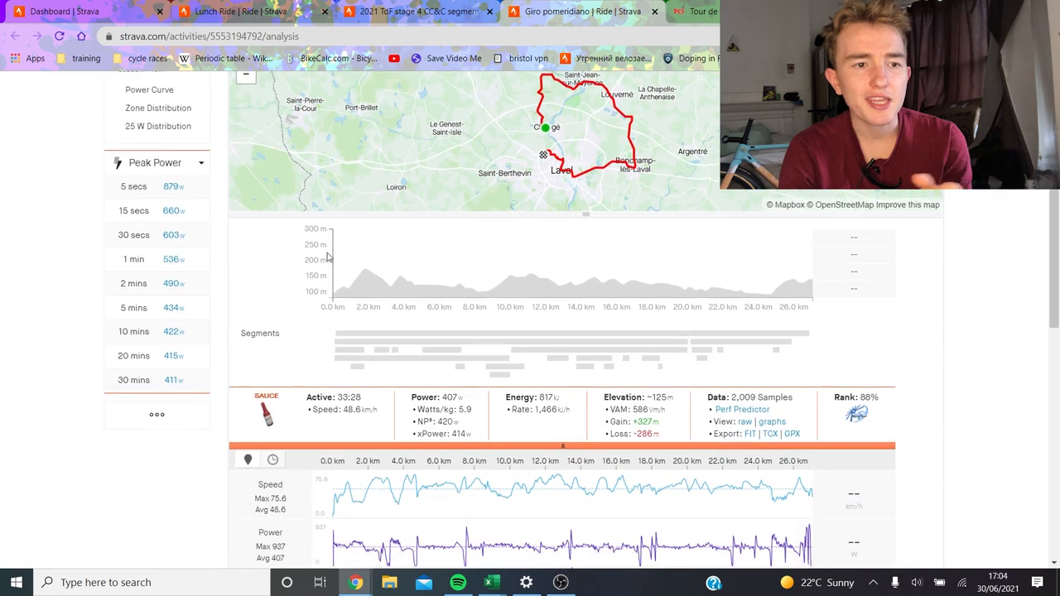
pyautogui.scroll(-3)
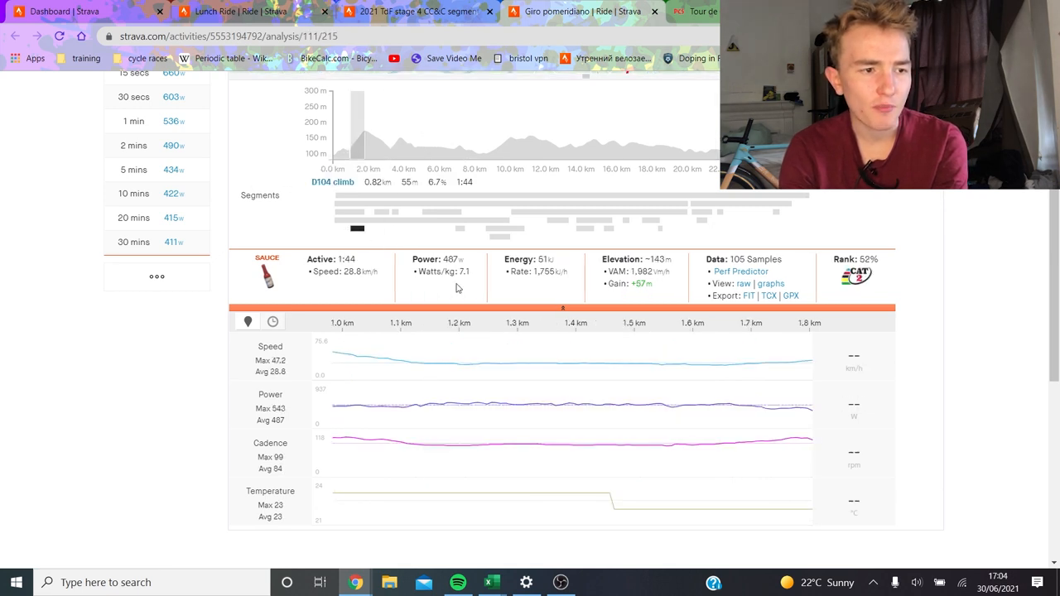
pyautogui.moveTo(451, 375)
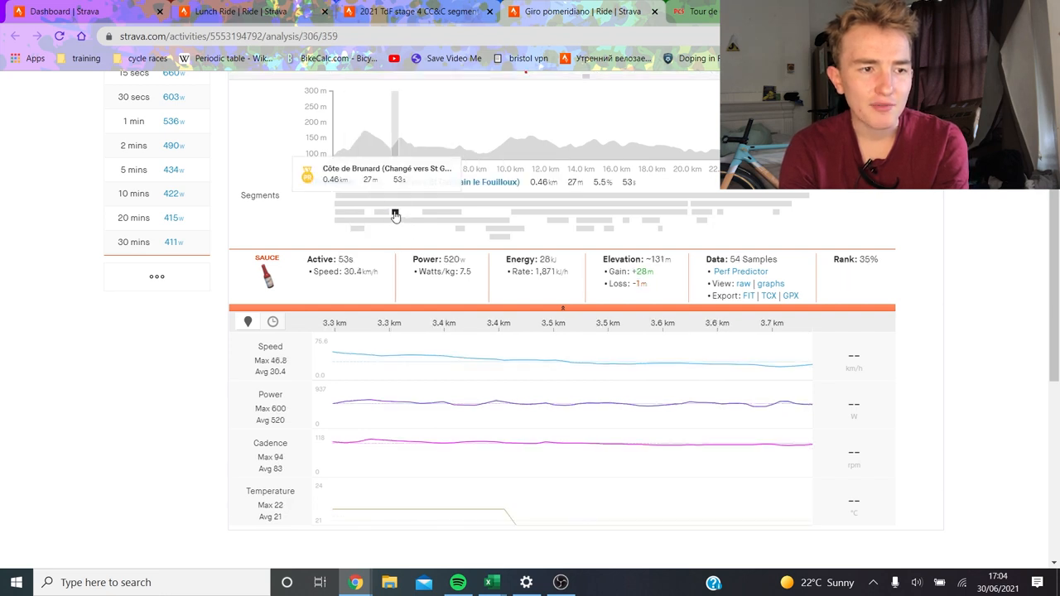
pyautogui.moveTo(661, 401)
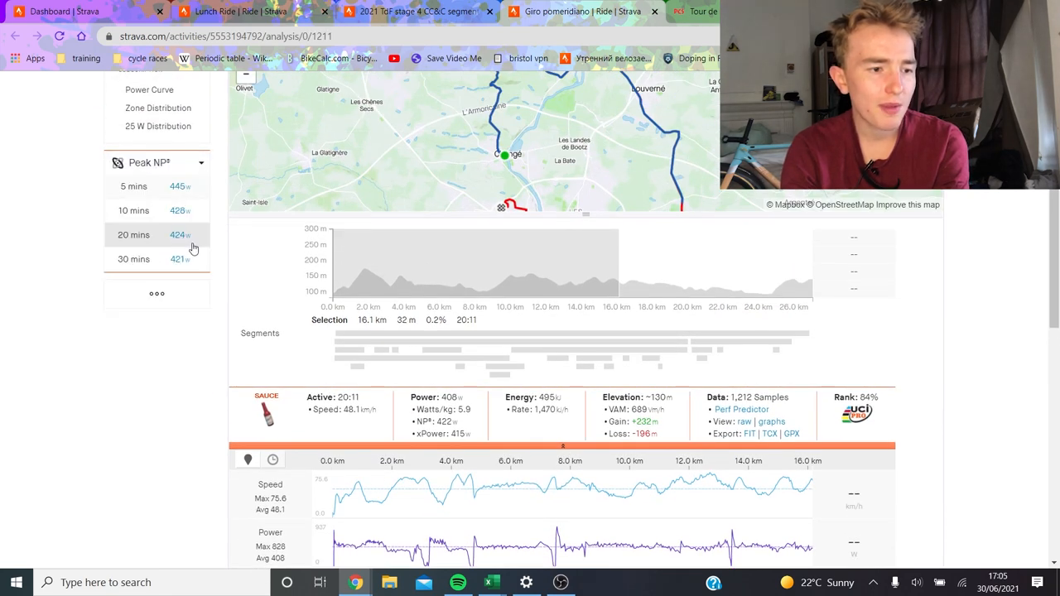
# View the best 20-minute effort in the analysis charts and review the graphs below.
pyautogui.click(133, 234)
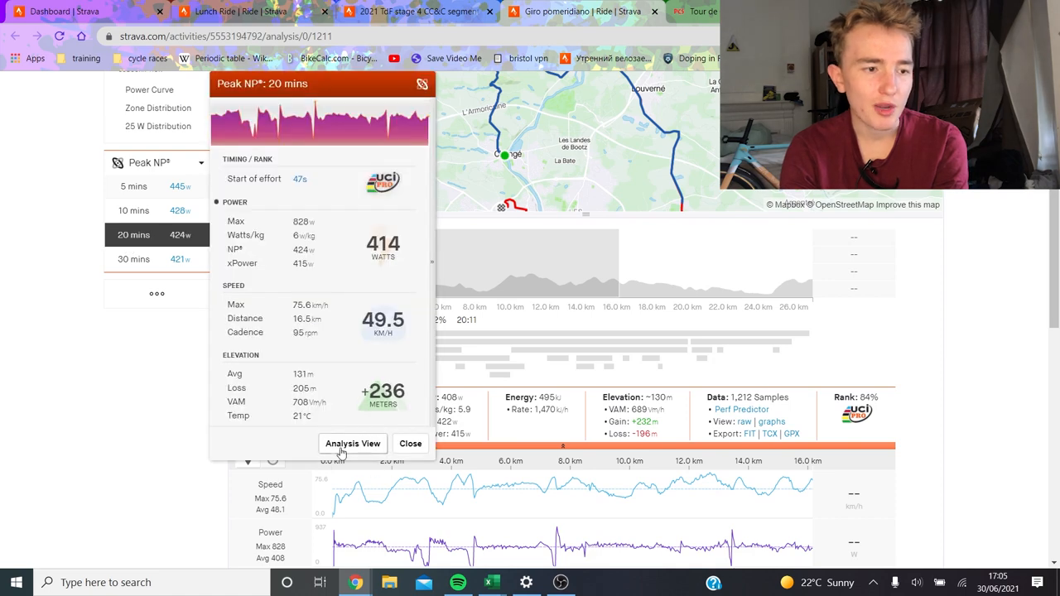
pyautogui.click(352, 443)
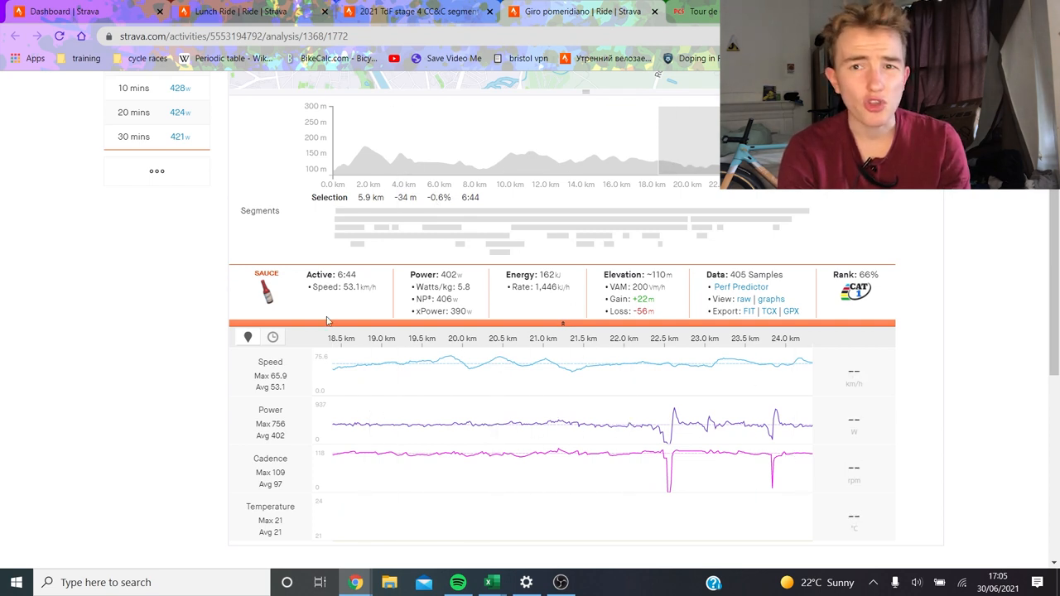
pyautogui.moveTo(505, 373)
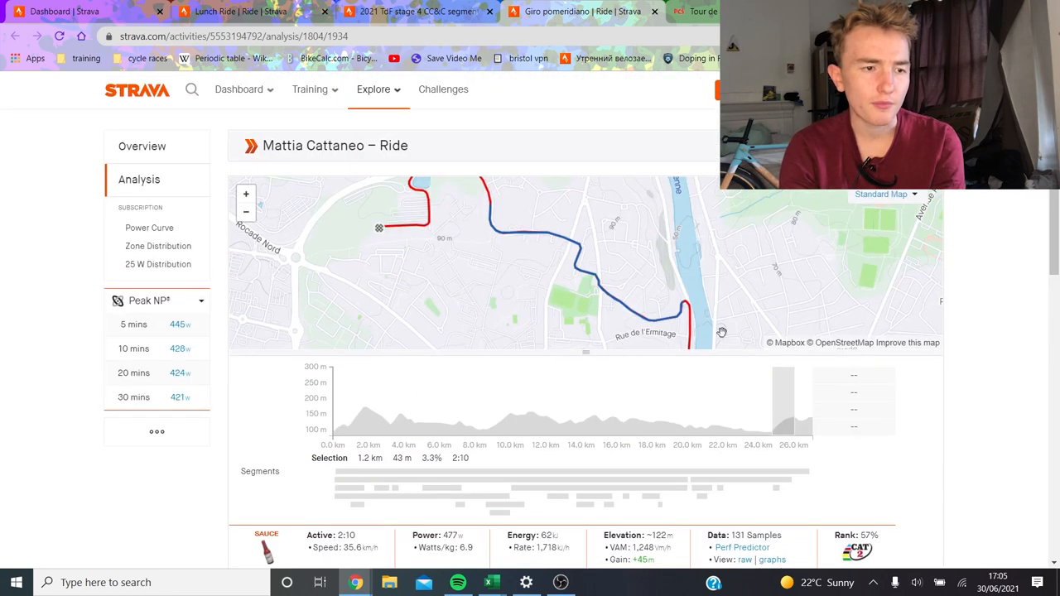
pyautogui.moveTo(441, 241)
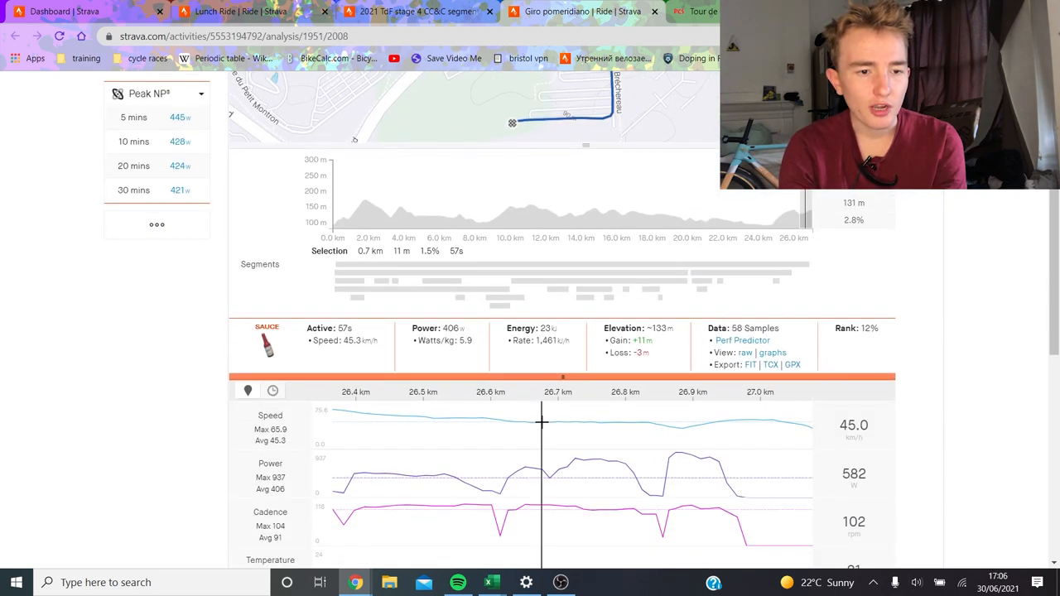
pyautogui.moveTo(721, 429)
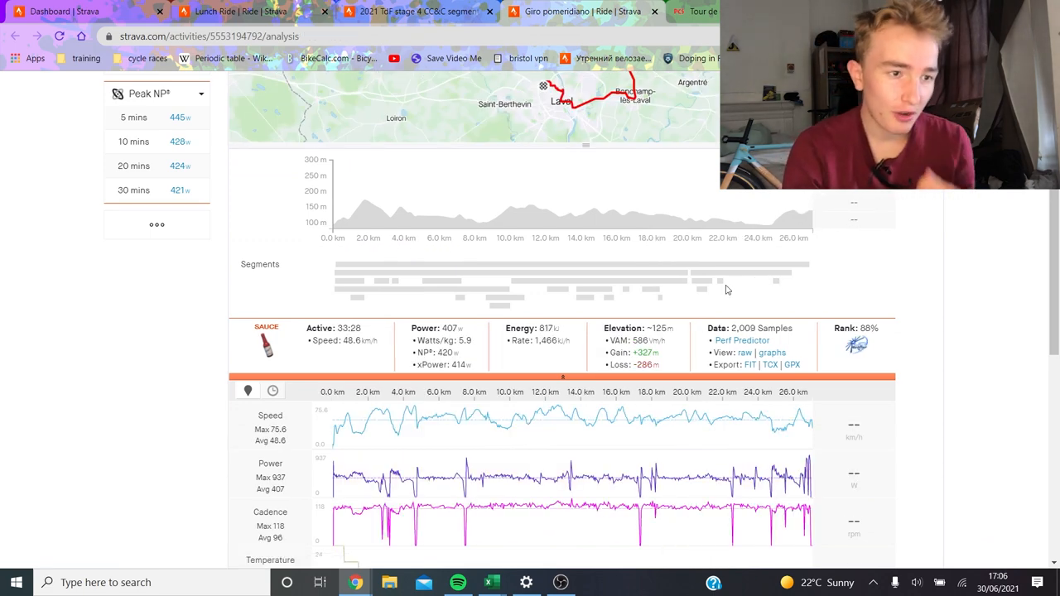
pyautogui.scroll(-3)
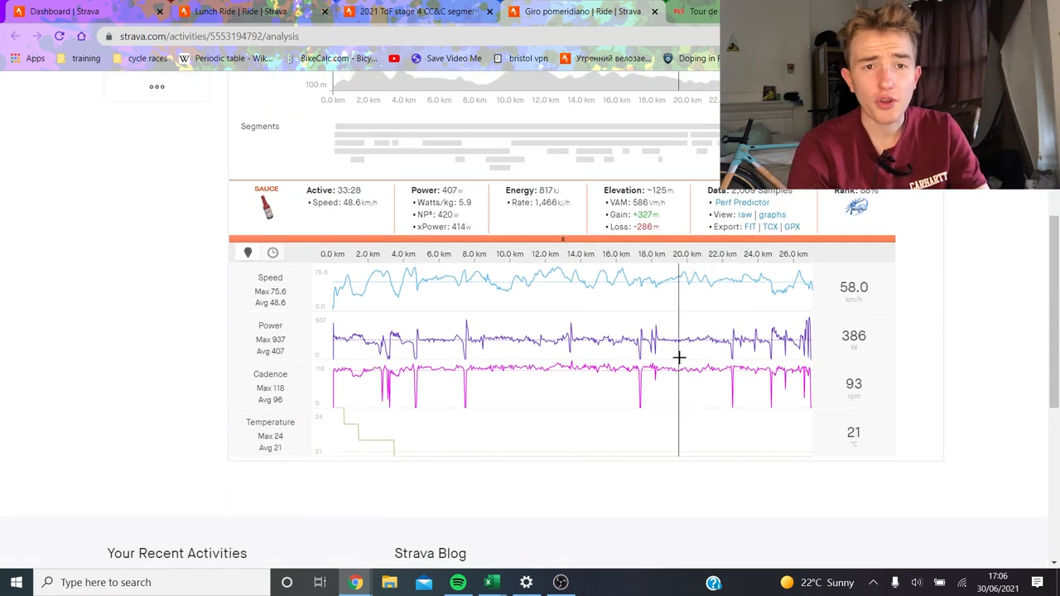
pyautogui.moveTo(751, 386)
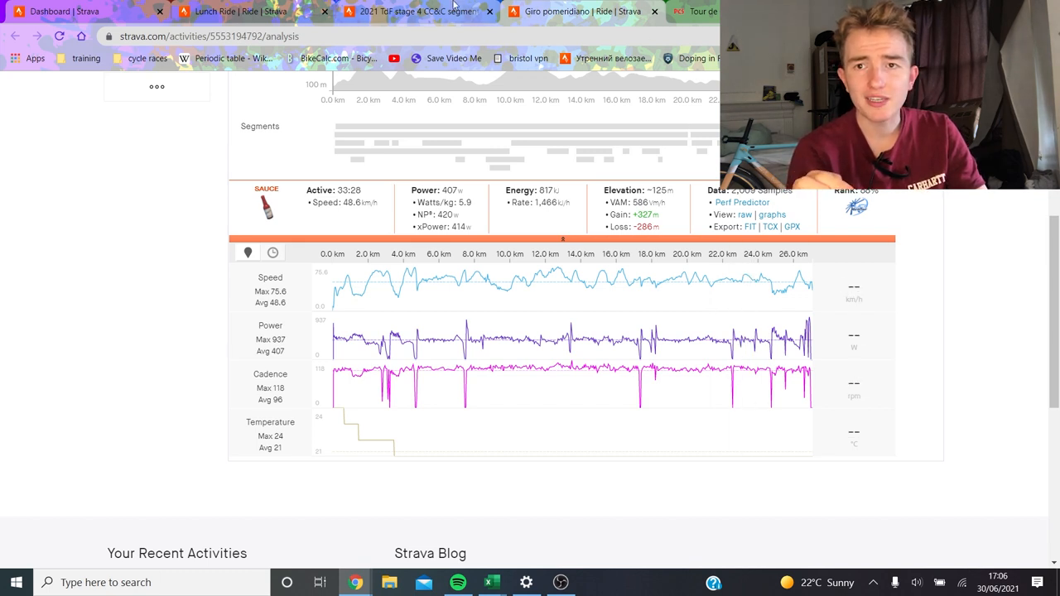
pyautogui.moveTo(418, 12)
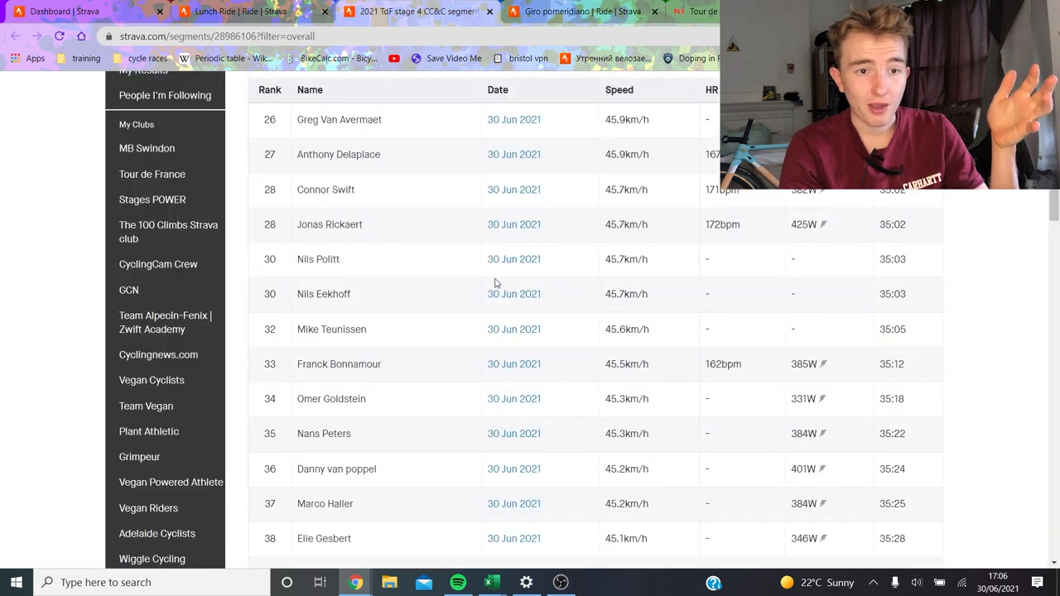
pyautogui.moveTo(834, 236)
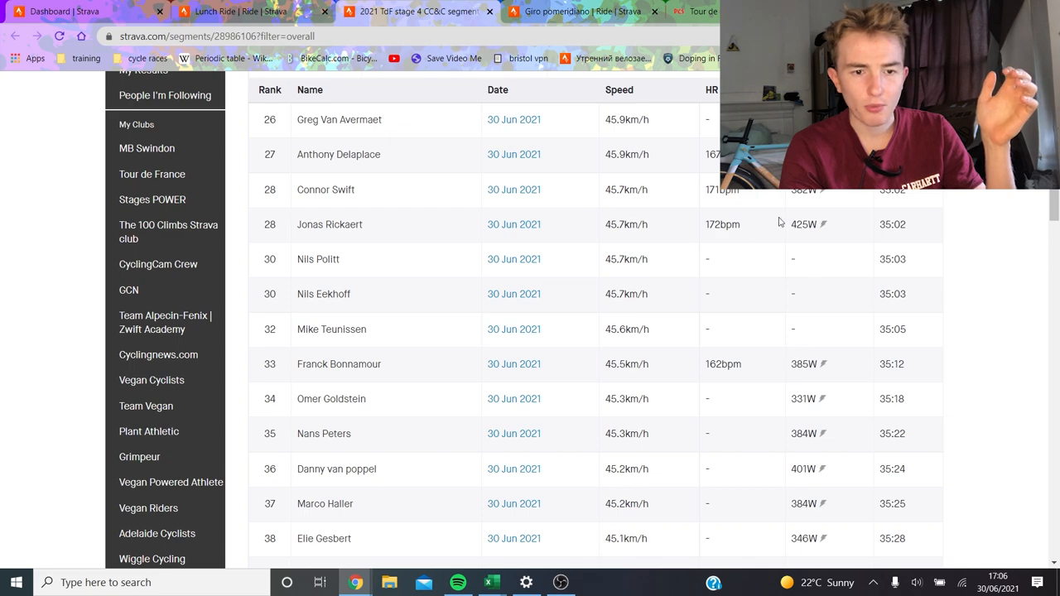
# Return the segment leaderboard to page 1 with Kasper Asgreen first at 32:19.
pyautogui.scroll(-3)
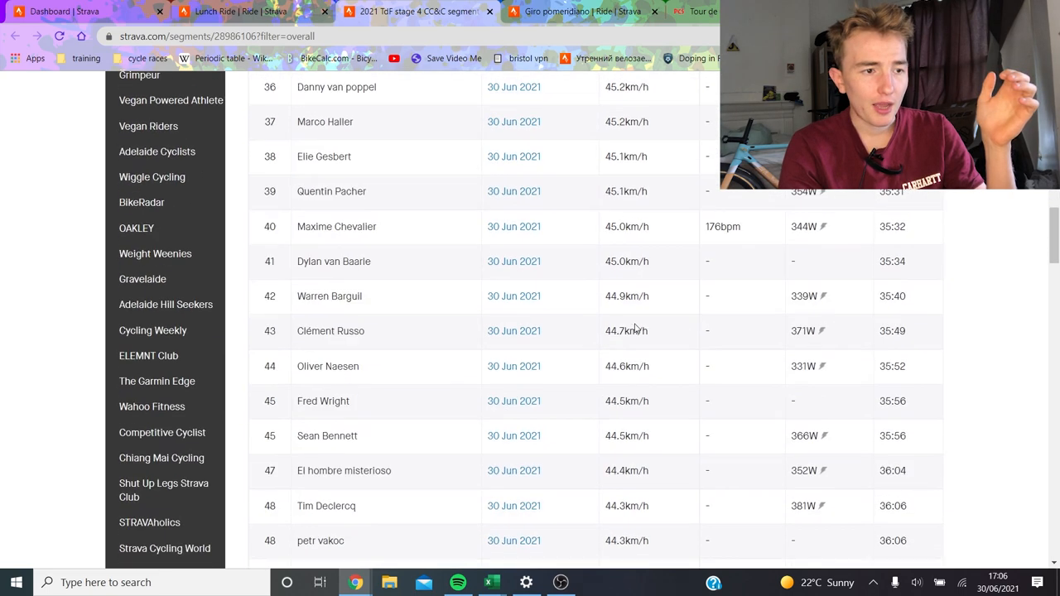
pyautogui.click(367, 324)
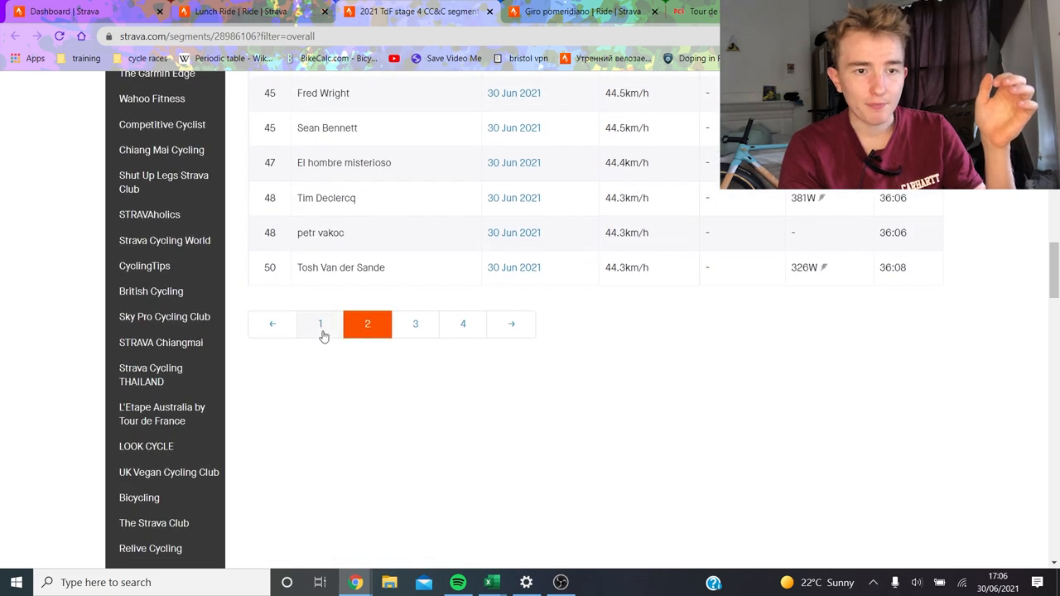
pyautogui.click(320, 324)
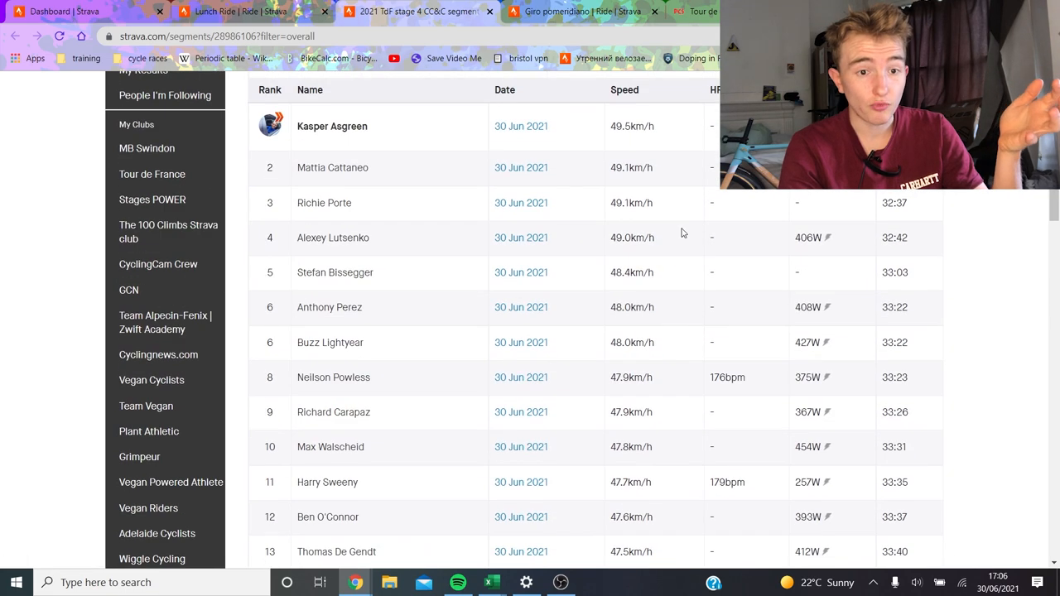
# Browse through the leaderboard rankings toward Richard Carapaz's entry.
pyautogui.scroll(-3)
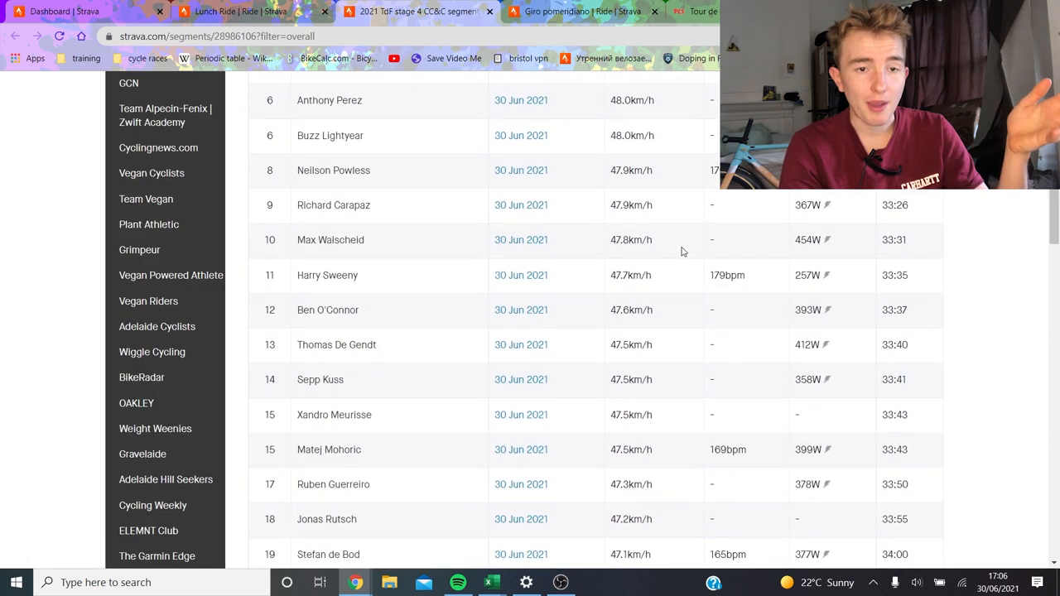
pyautogui.scroll(-3)
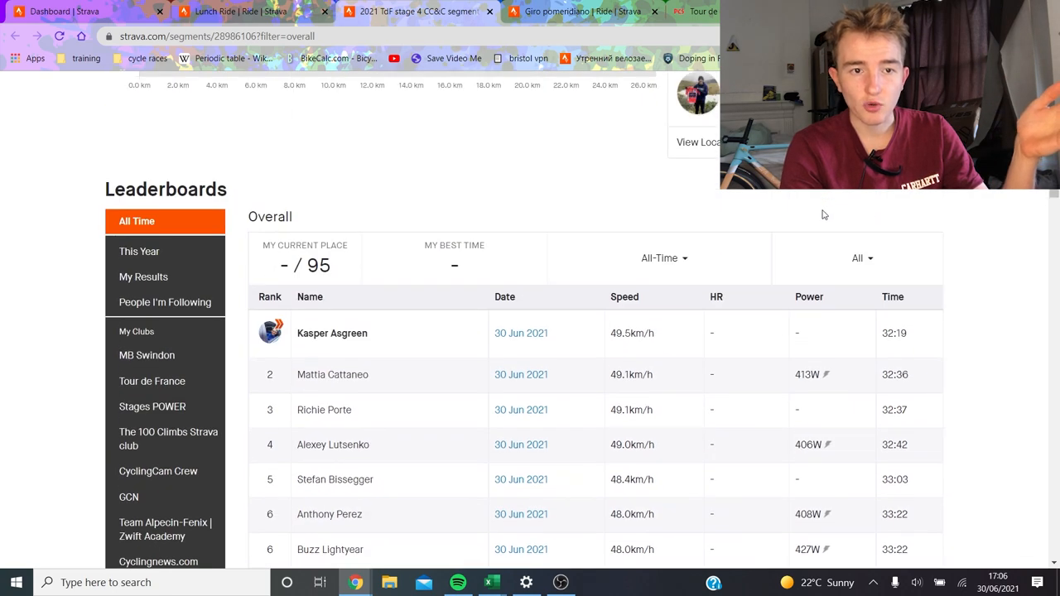
pyautogui.scroll(-3)
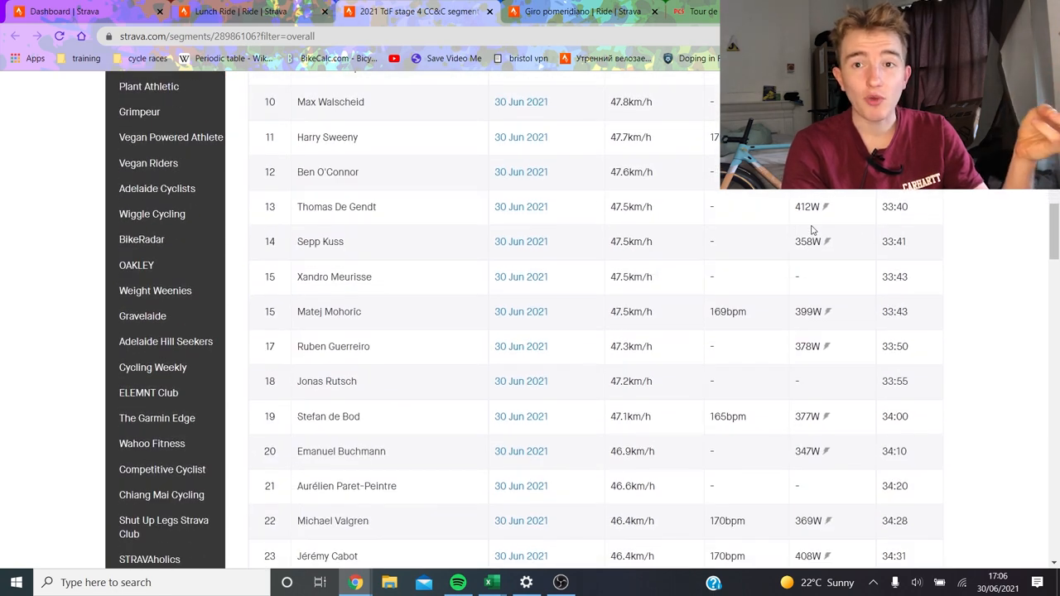
pyautogui.moveTo(785, 226)
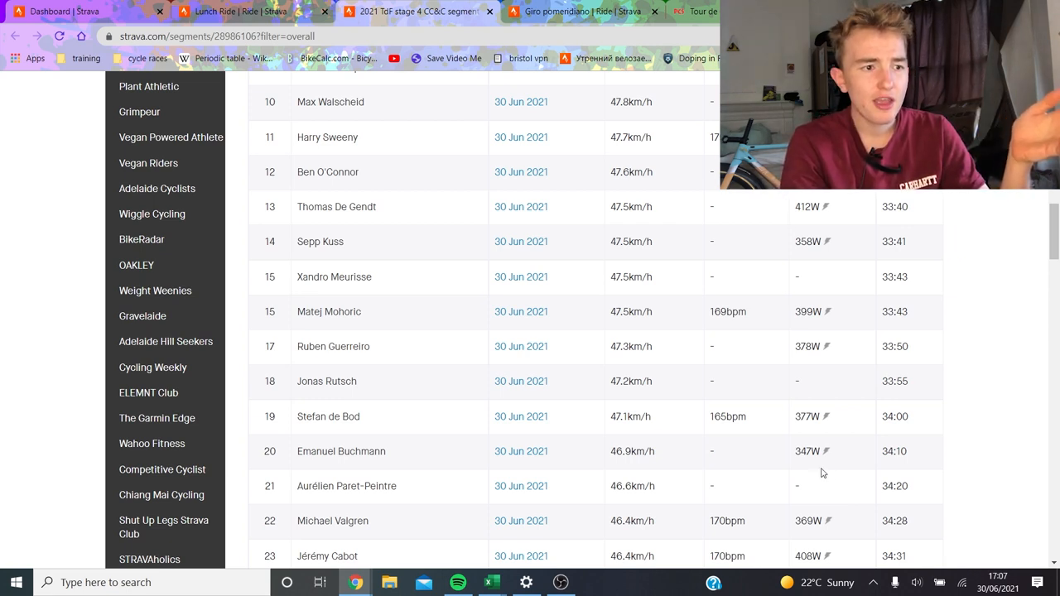
pyautogui.scroll(3)
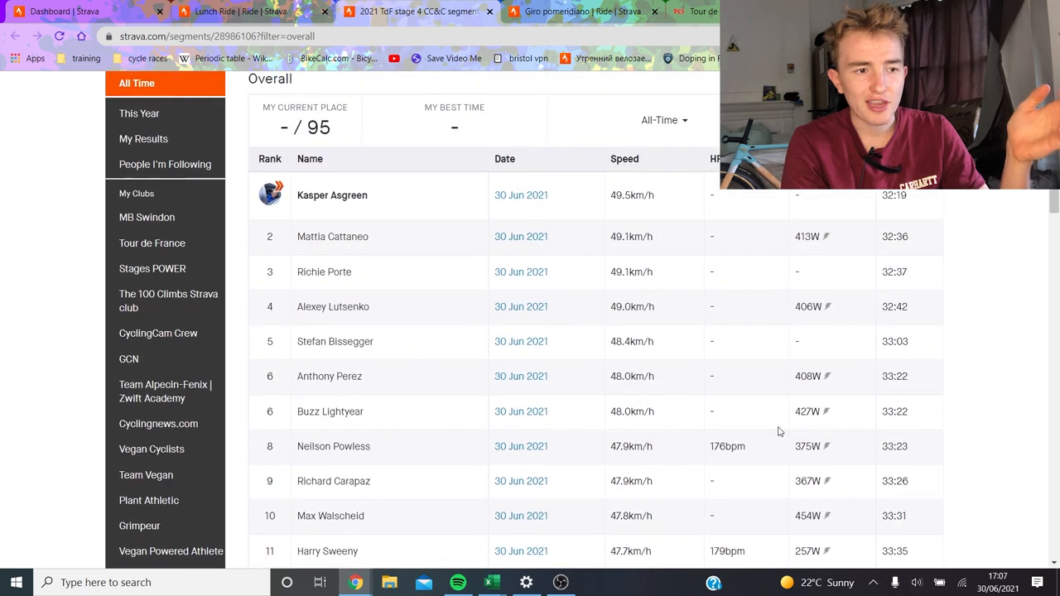
pyautogui.moveTo(521, 306)
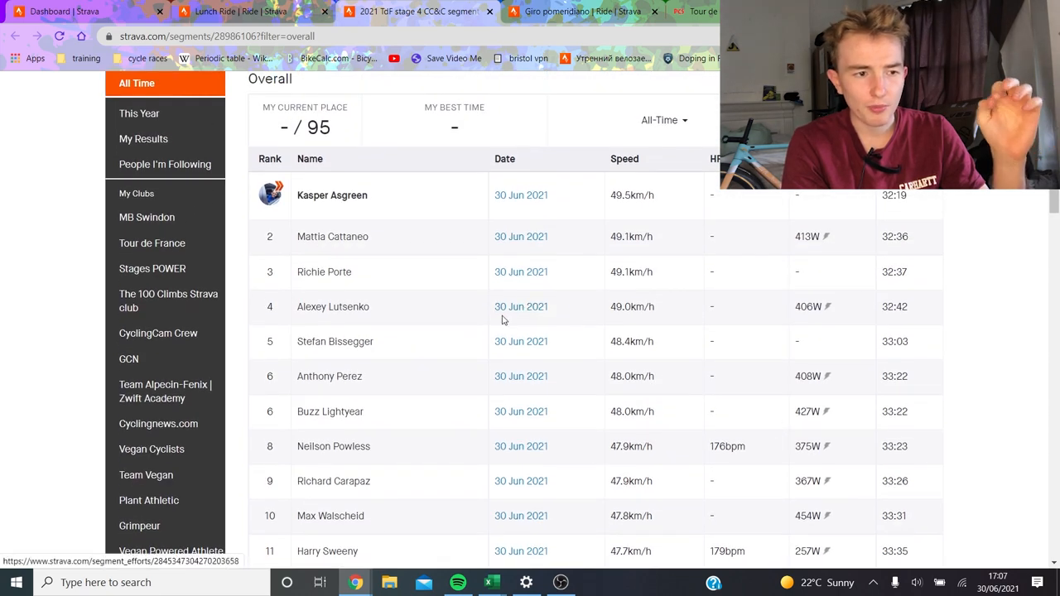
pyautogui.moveTo(619, 306)
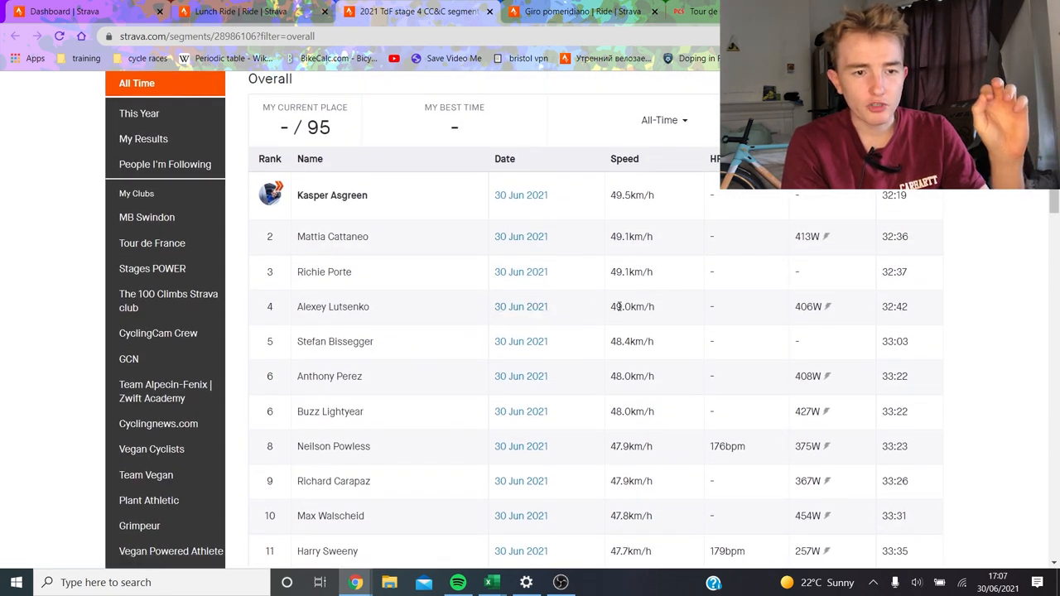
pyautogui.scroll(-3)
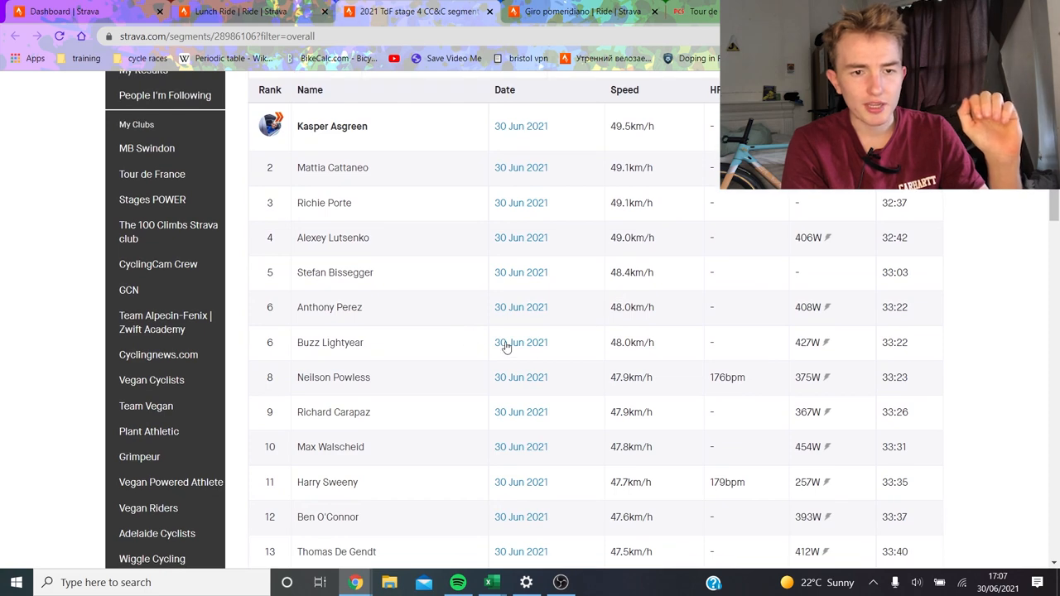
pyautogui.scroll(-3)
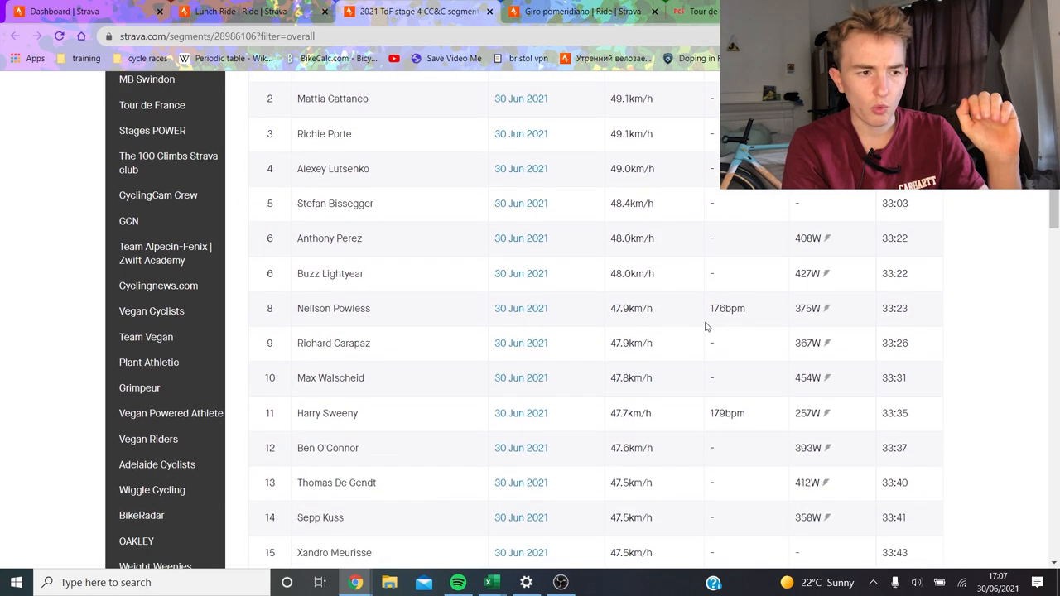
pyautogui.moveTo(880, 293)
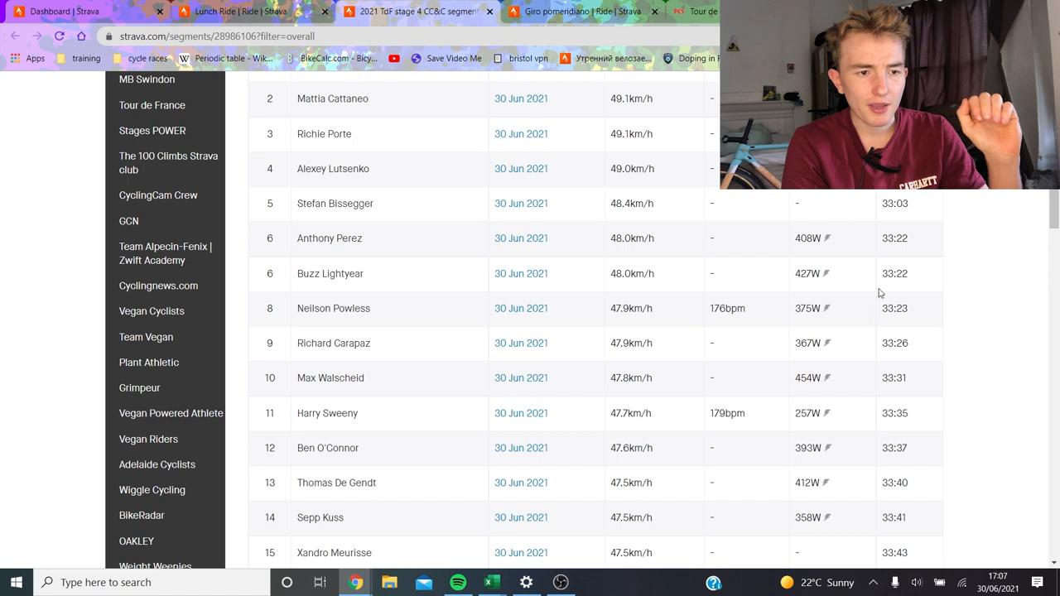
pyautogui.moveTo(539, 358)
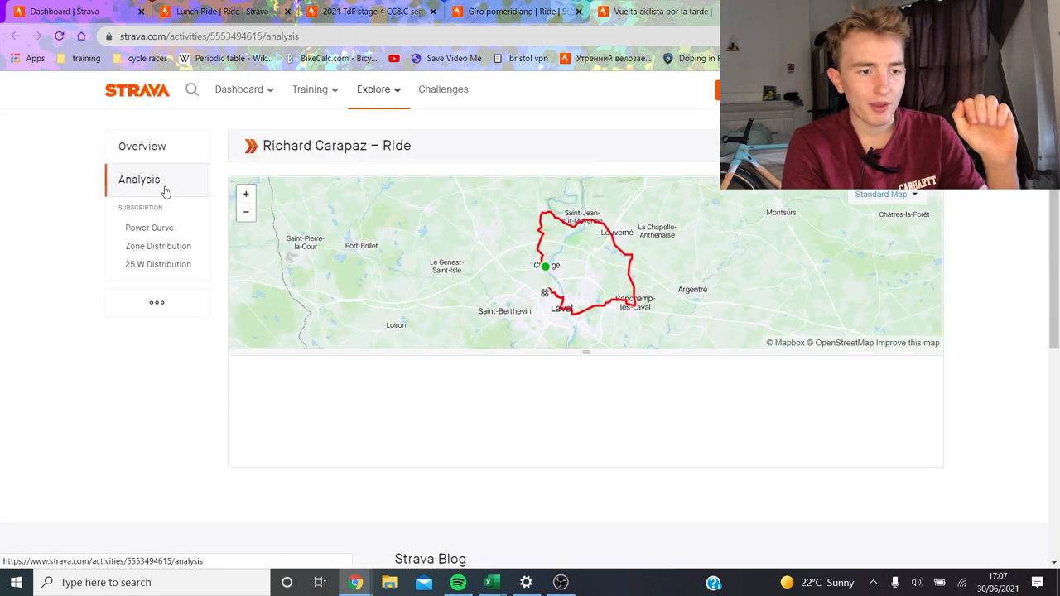
# Move down Richard Carapaz's ride analysis to the speed, power and cadence graphs.
pyautogui.scroll(-3)
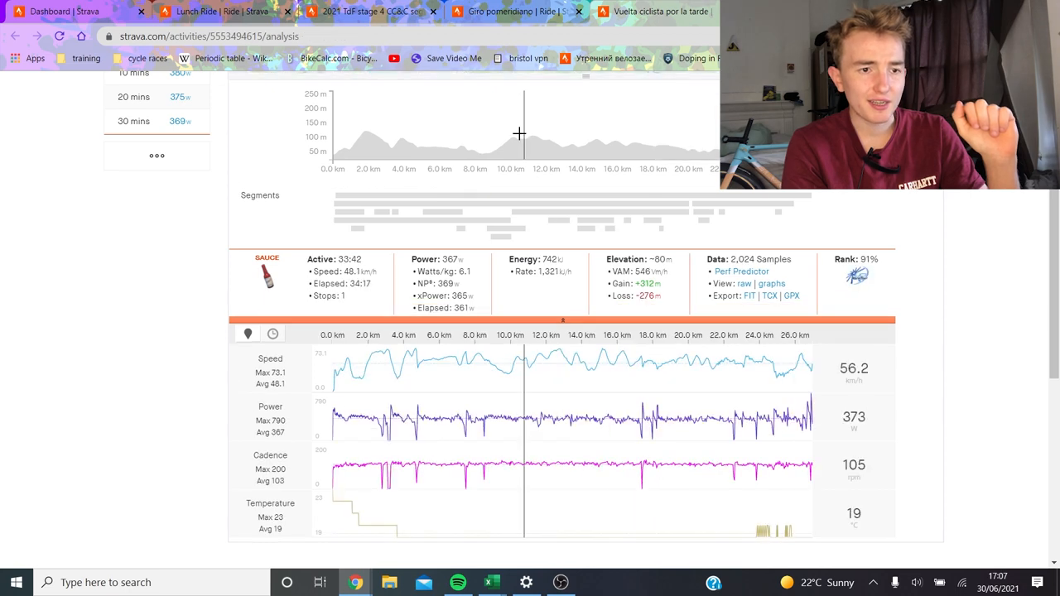
pyautogui.moveTo(624, 106)
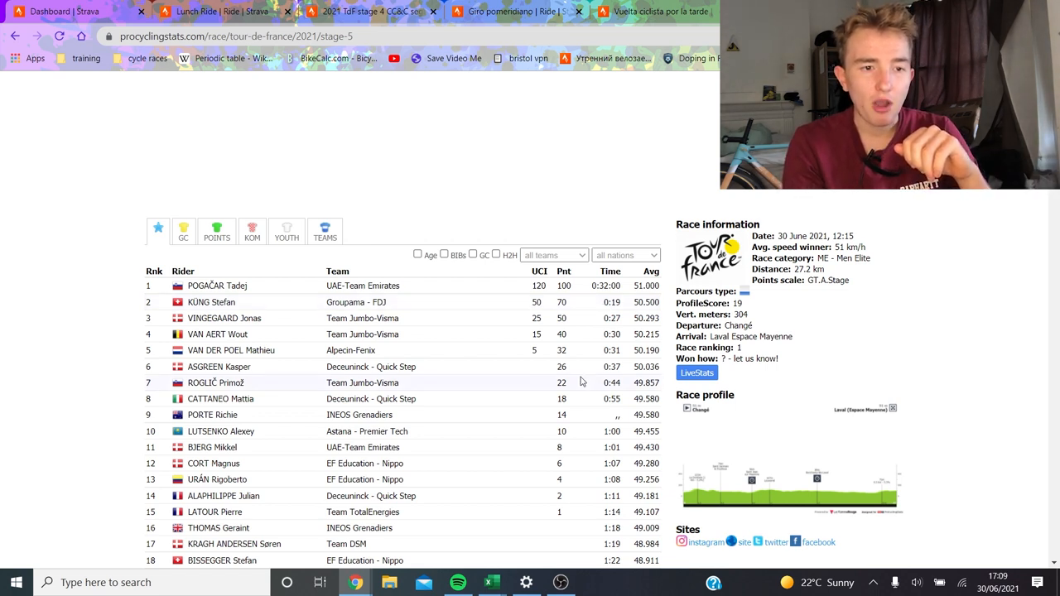
pyautogui.moveTo(447, 302)
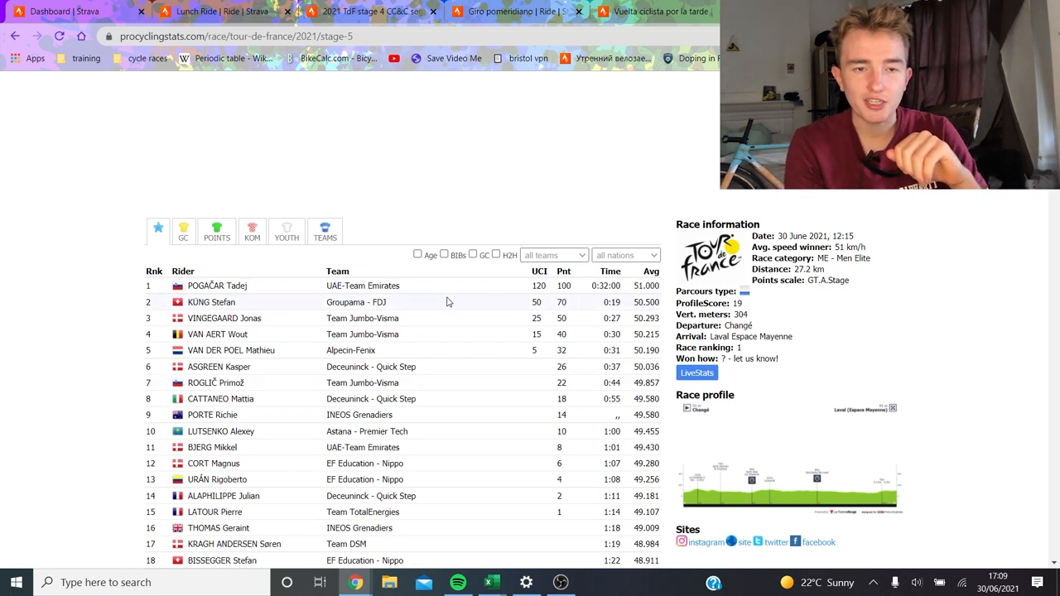